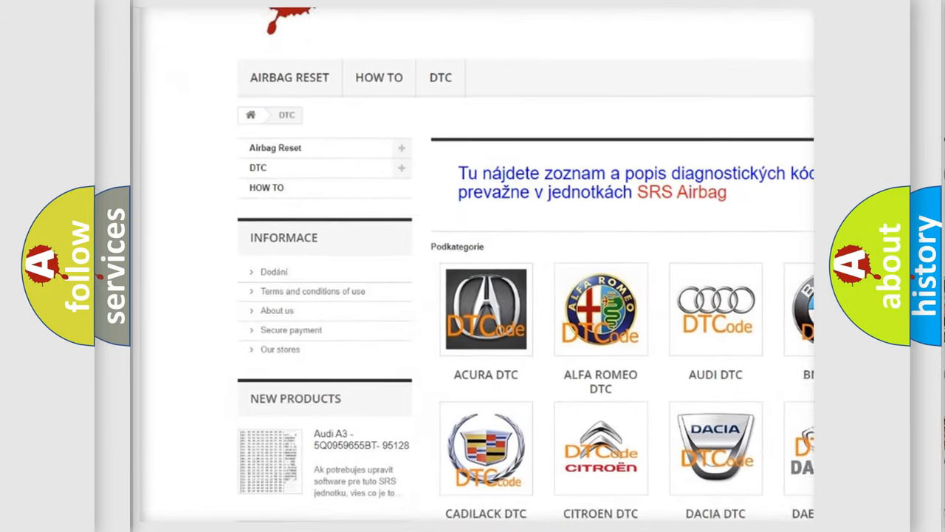
scroll(down, 3)
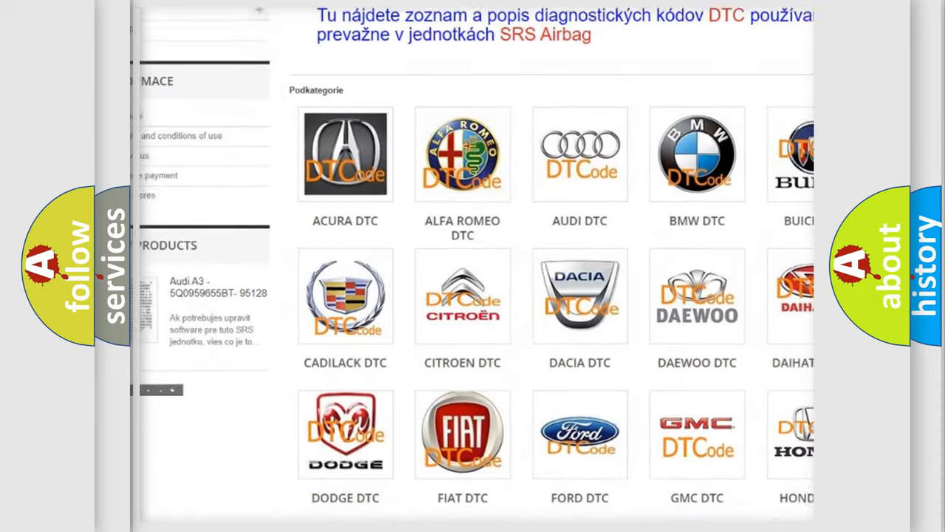
scroll(down, 3)
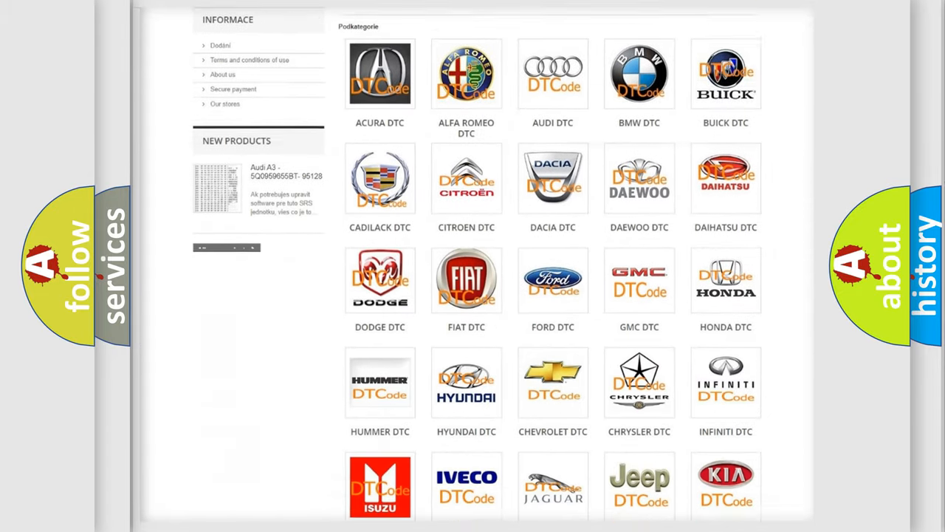
scroll(down, 3)
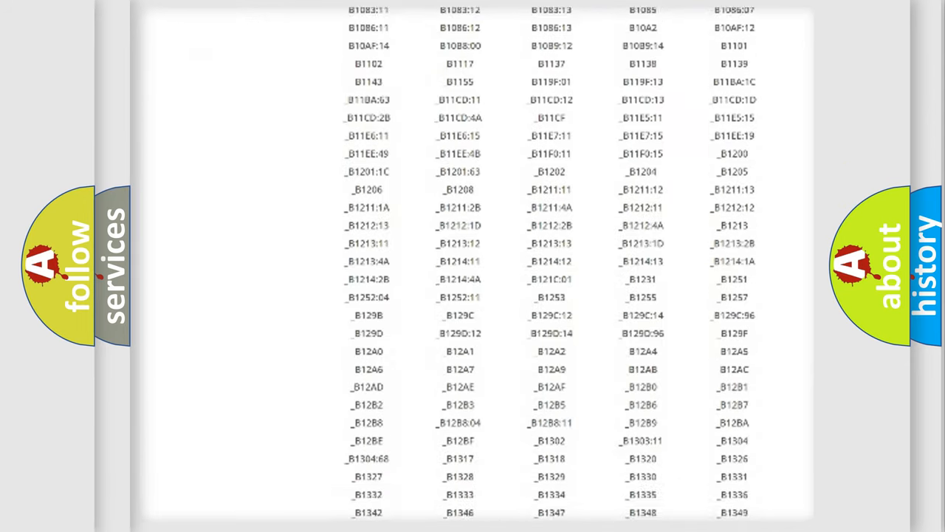
scroll(down, 3)
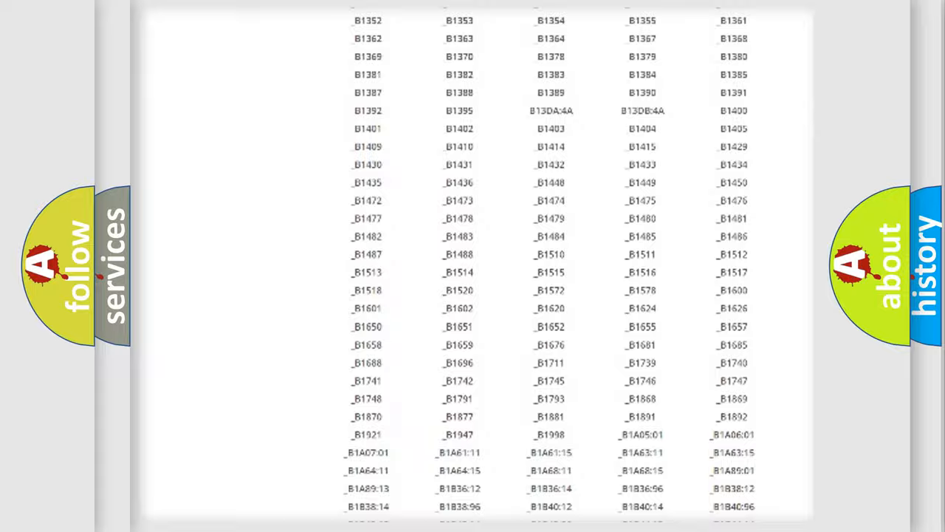
scroll(up, 3)
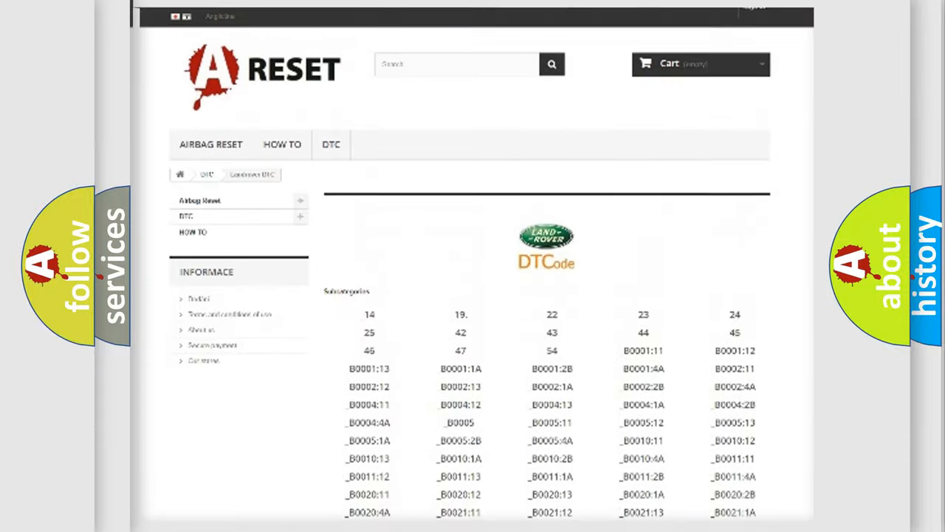